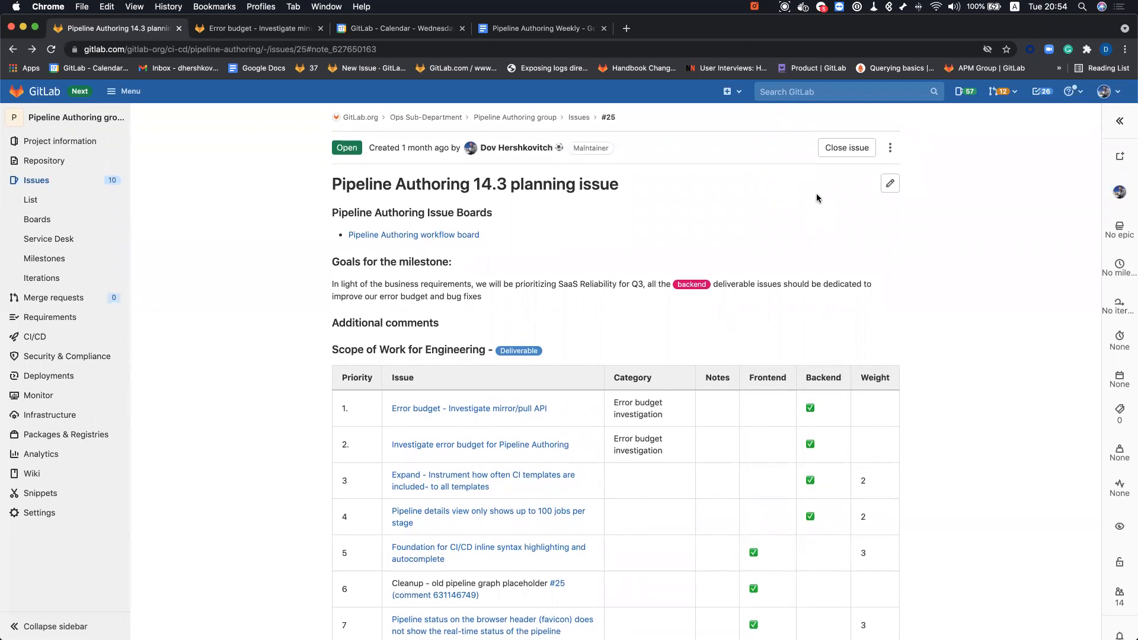
{"action": "mouse_move", "coordinate": [578, 126]}
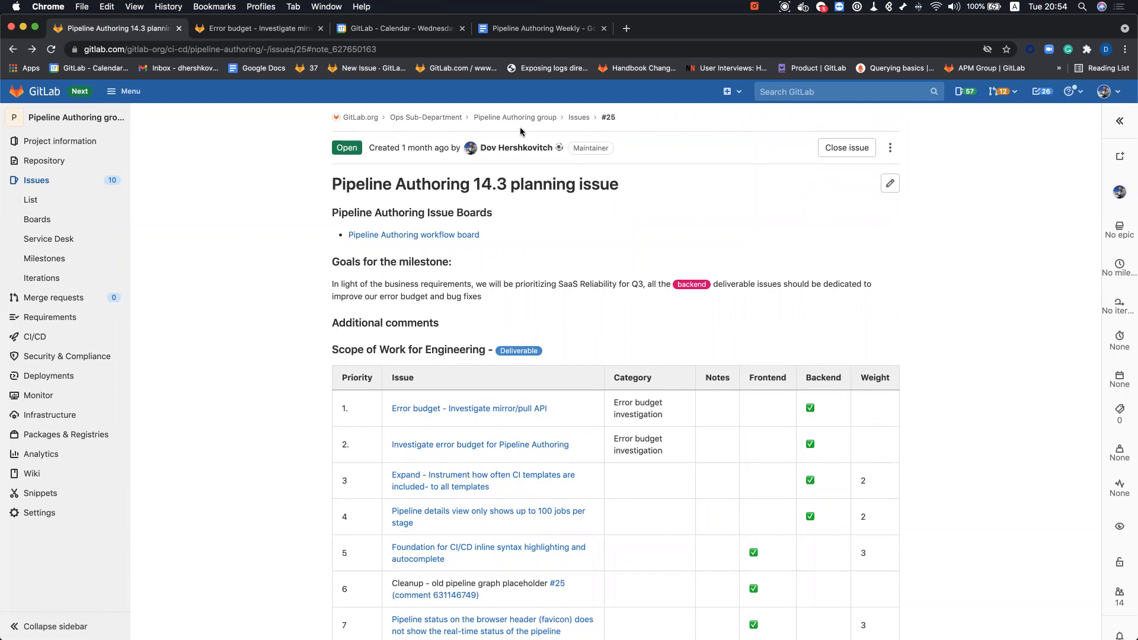
{"action": "mouse_move", "coordinate": [652, 158]}
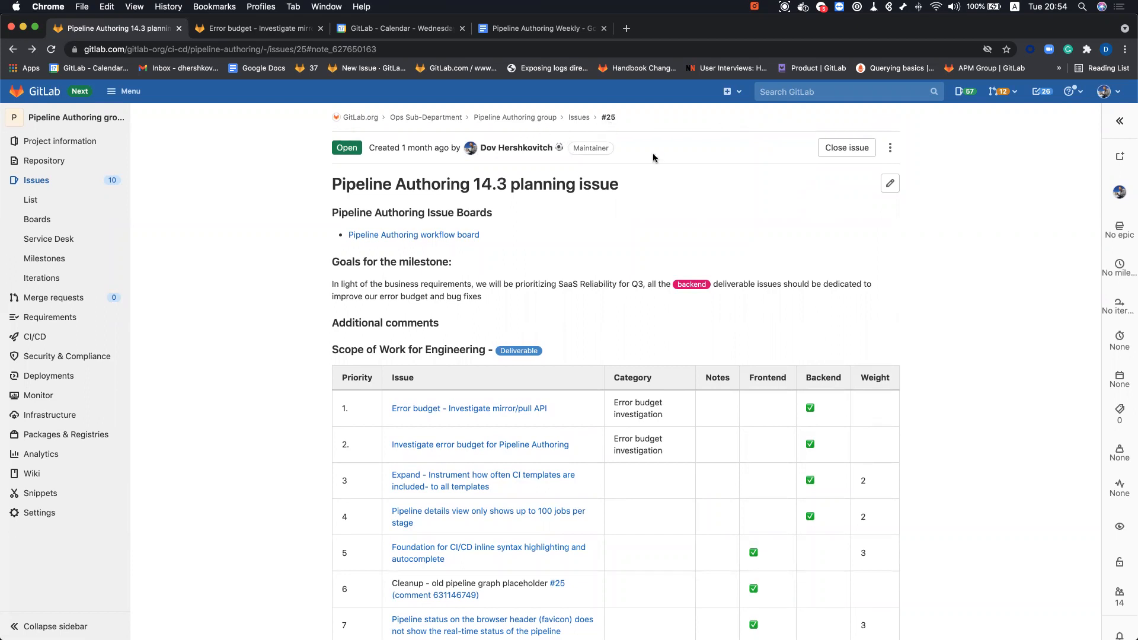
{"action": "scroll", "scroll_direction": "down", "scroll_amount": 3}
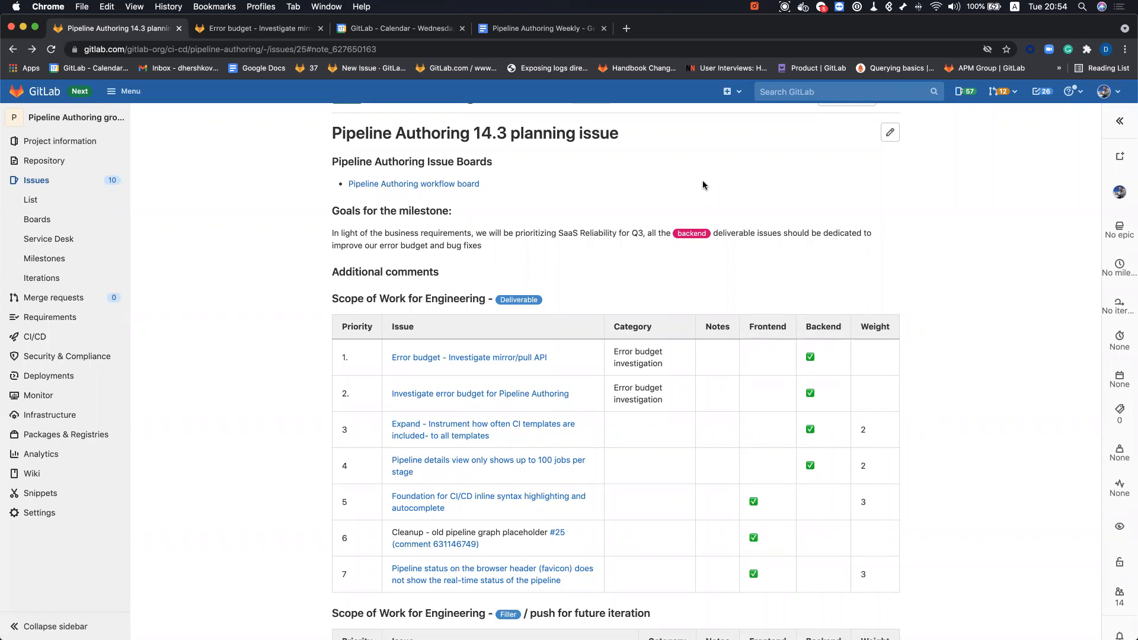
{"action": "mouse_move", "coordinate": [450, 354]}
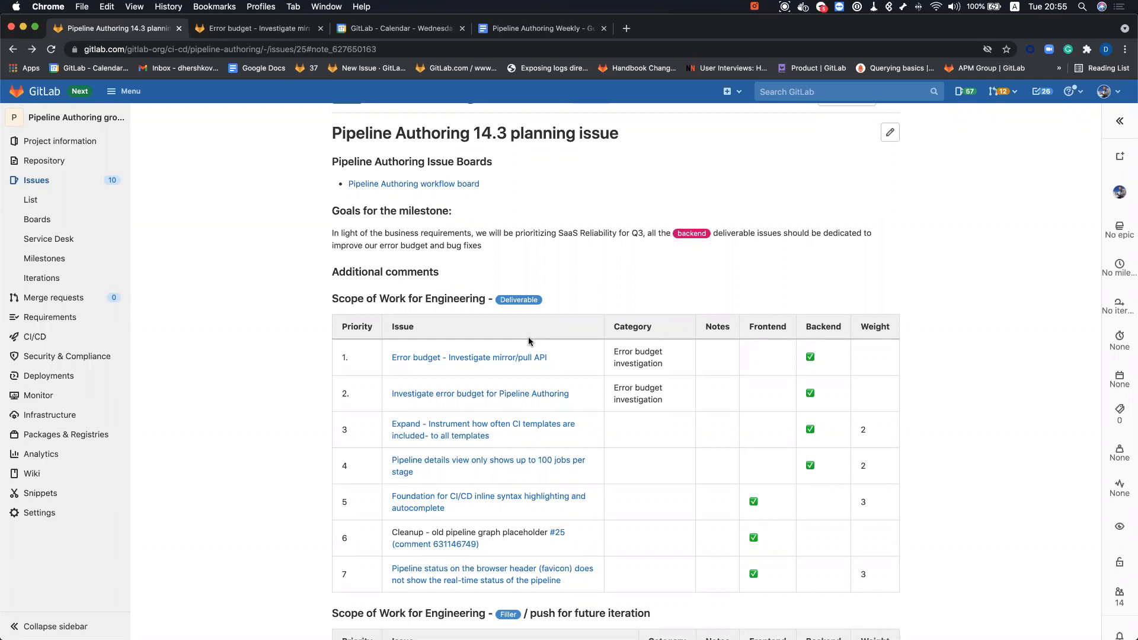
{"action": "mouse_move", "coordinate": [531, 353]}
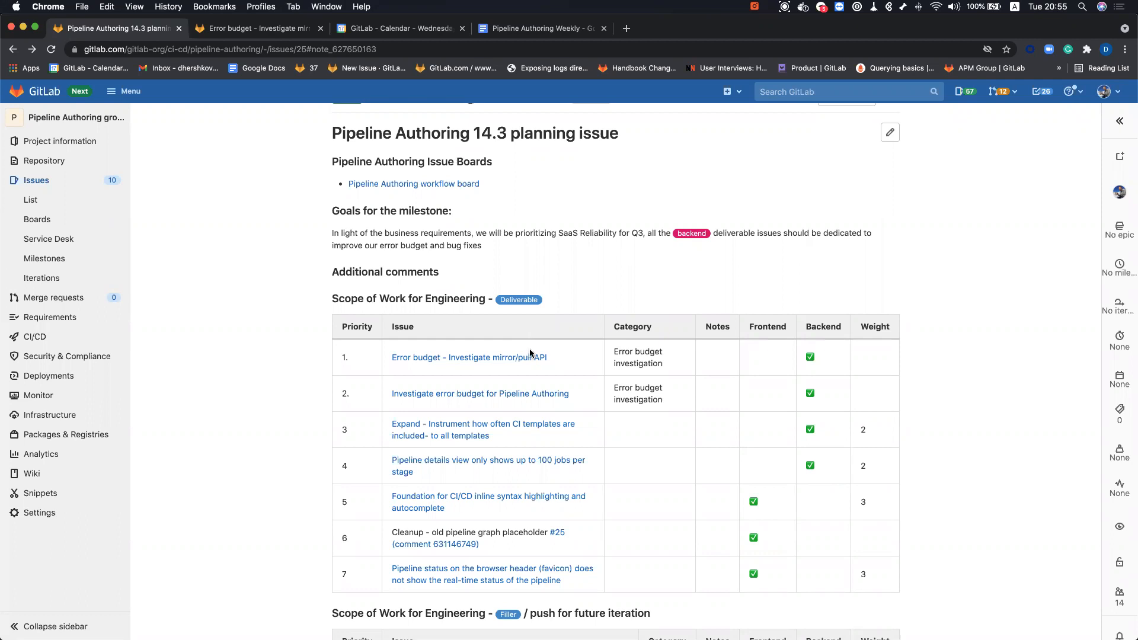
{"action": "mouse_move", "coordinate": [617, 394]}
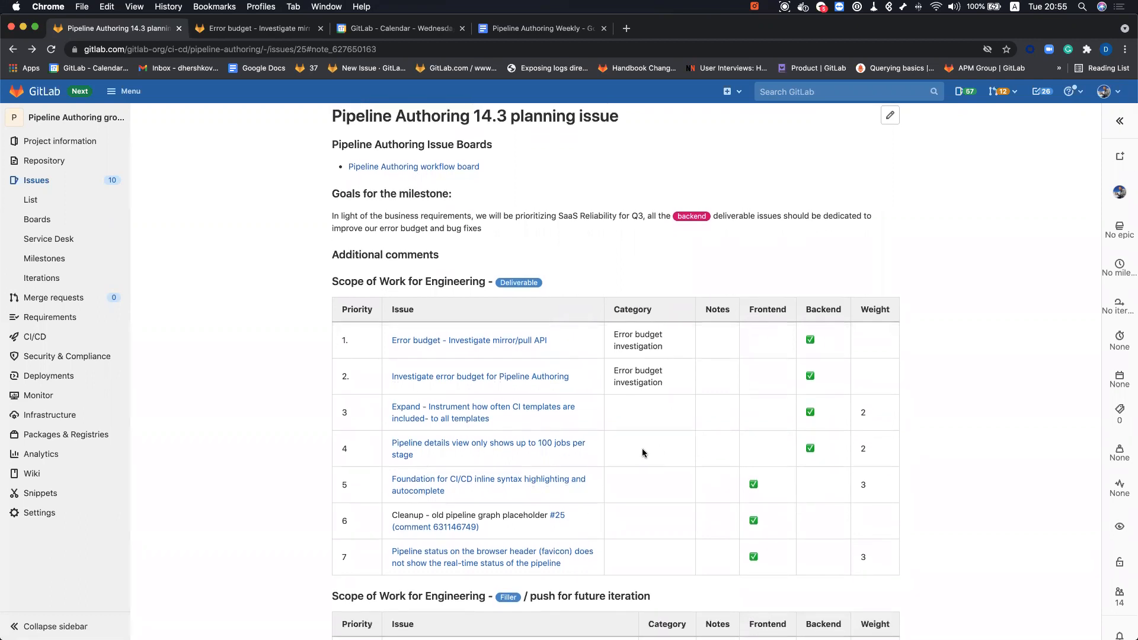
{"action": "mouse_move", "coordinate": [386, 470]}
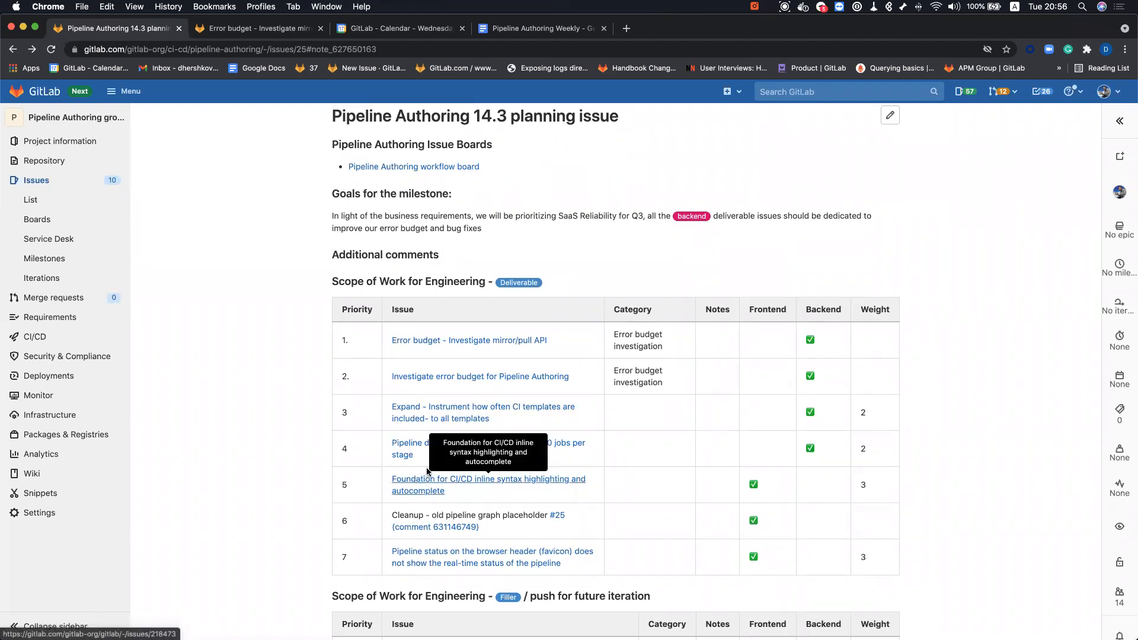
{"action": "mouse_move", "coordinate": [427, 472]}
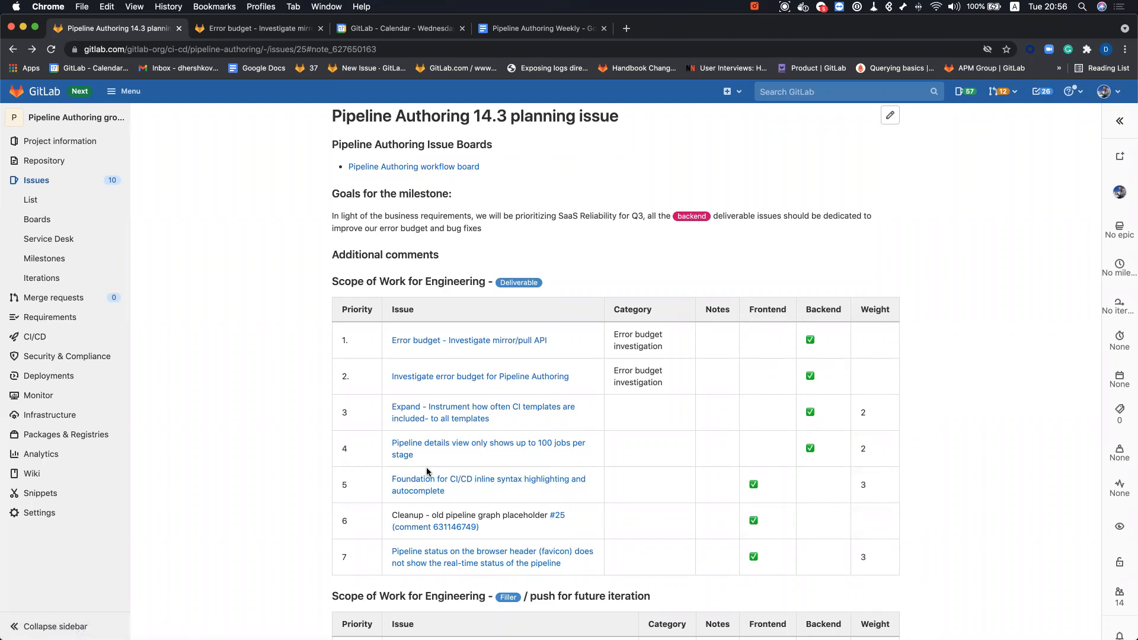
{"action": "mouse_move", "coordinate": [387, 474]}
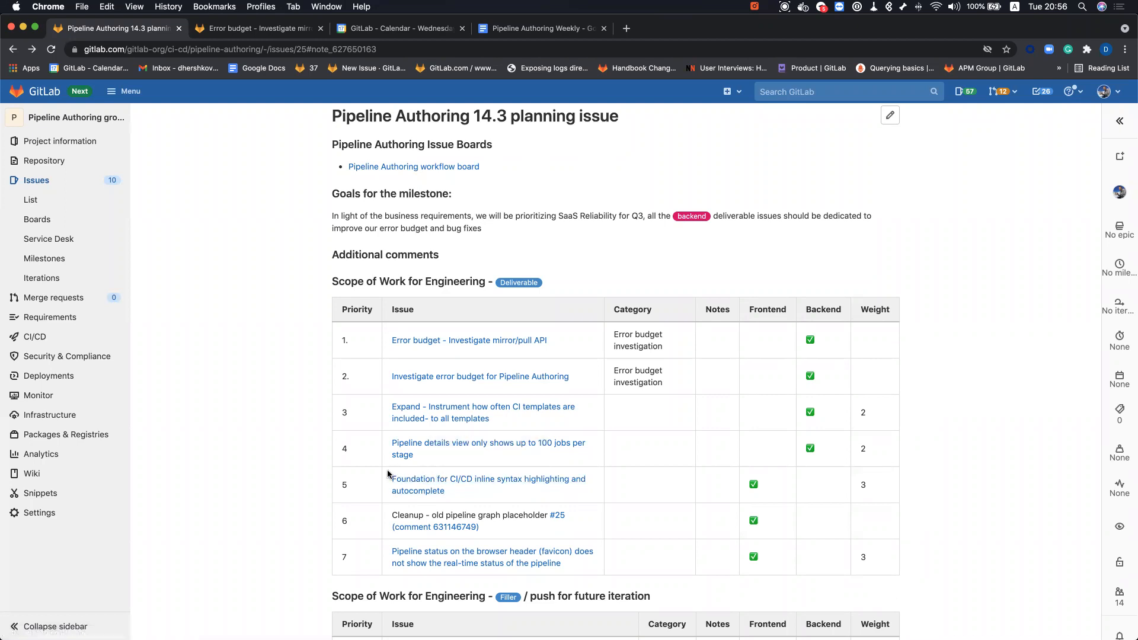
{"action": "mouse_move", "coordinate": [348, 473]}
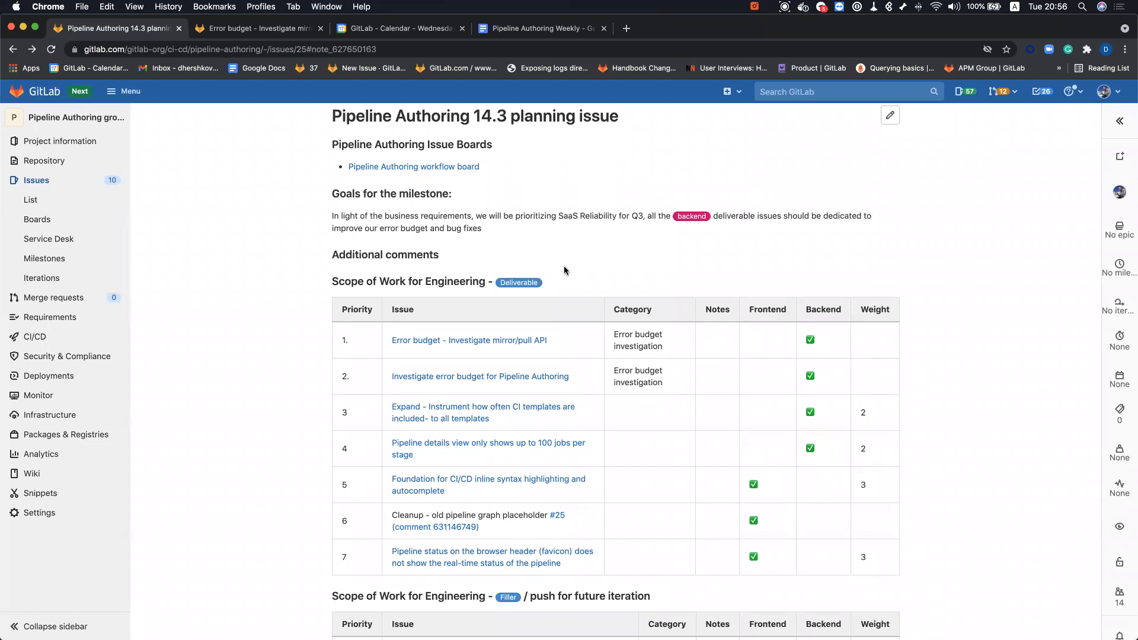
{"action": "scroll", "scroll_direction": "down", "scroll_amount": 3}
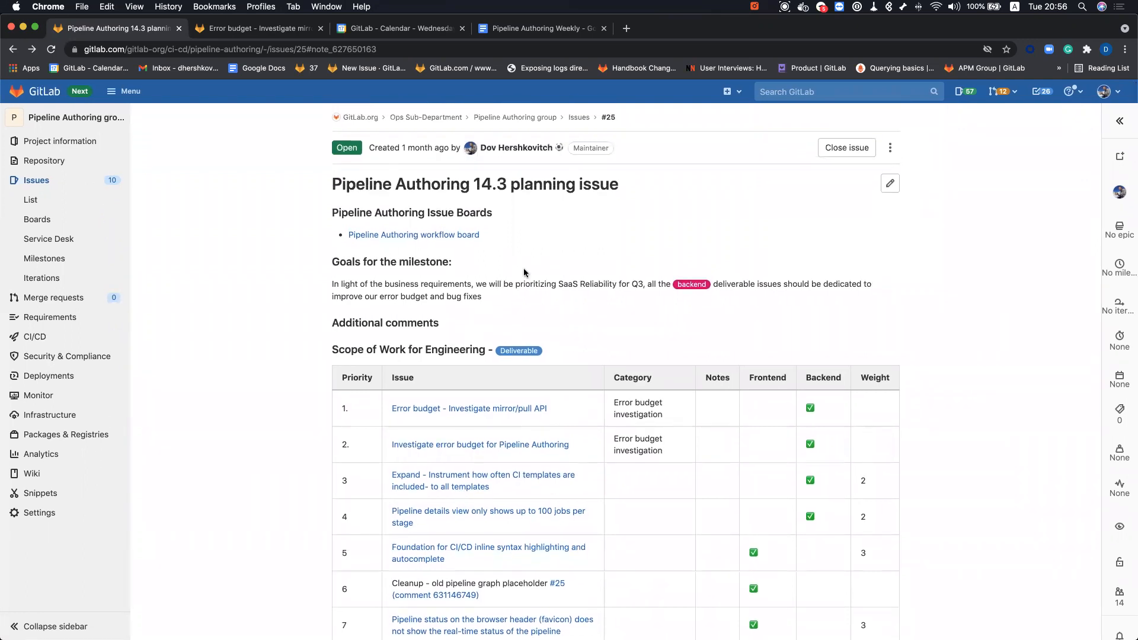
{"action": "scroll", "scroll_direction": "down", "scroll_amount": 3}
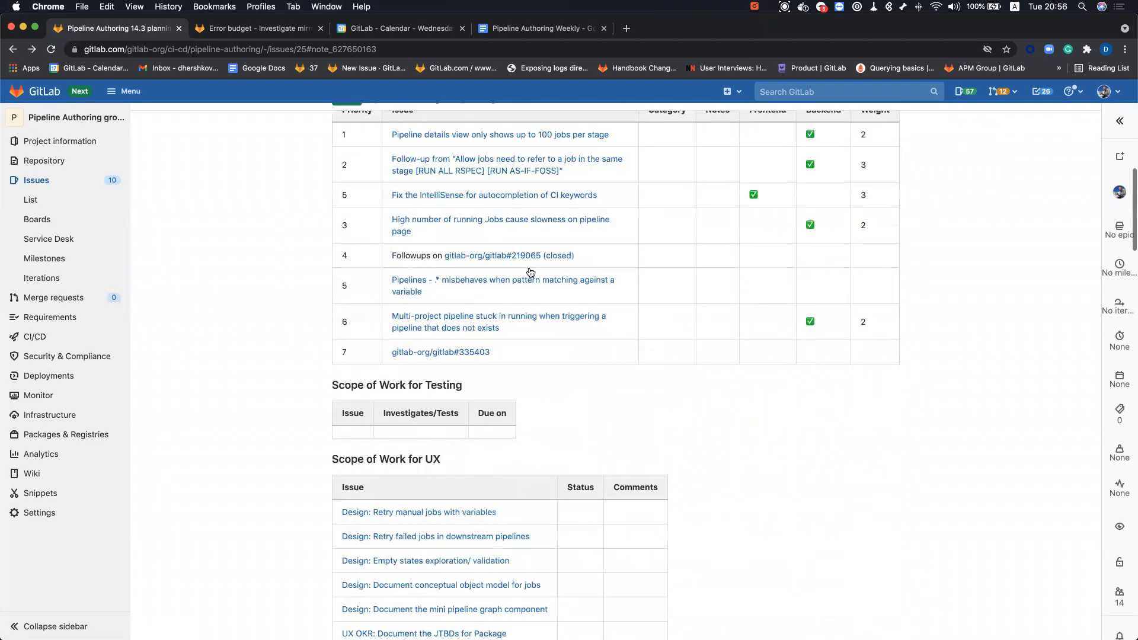